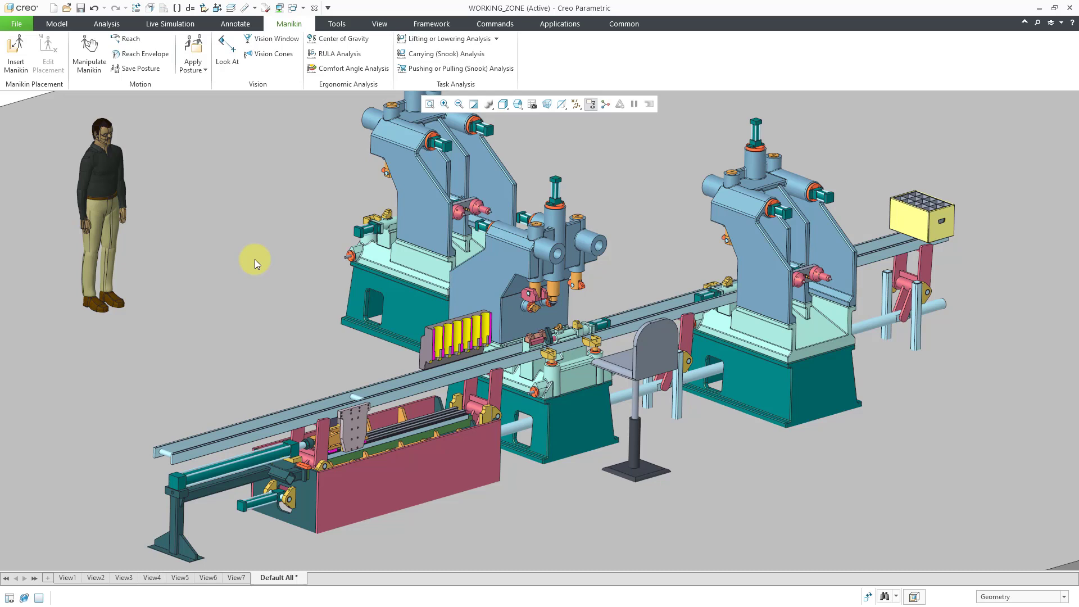
{"action": "mouse_move", "coordinate": [286, 46]}
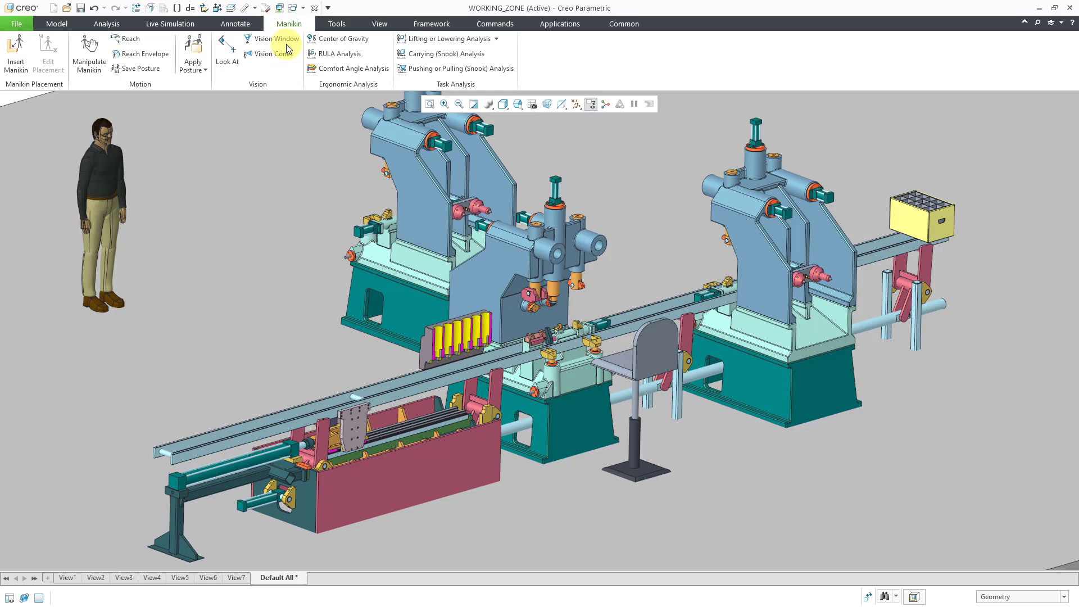
Open the Manikin Vision Window showing the machining workstation from the manikin's viewpoint
{"action": "left_click", "coordinate": [277, 38]}
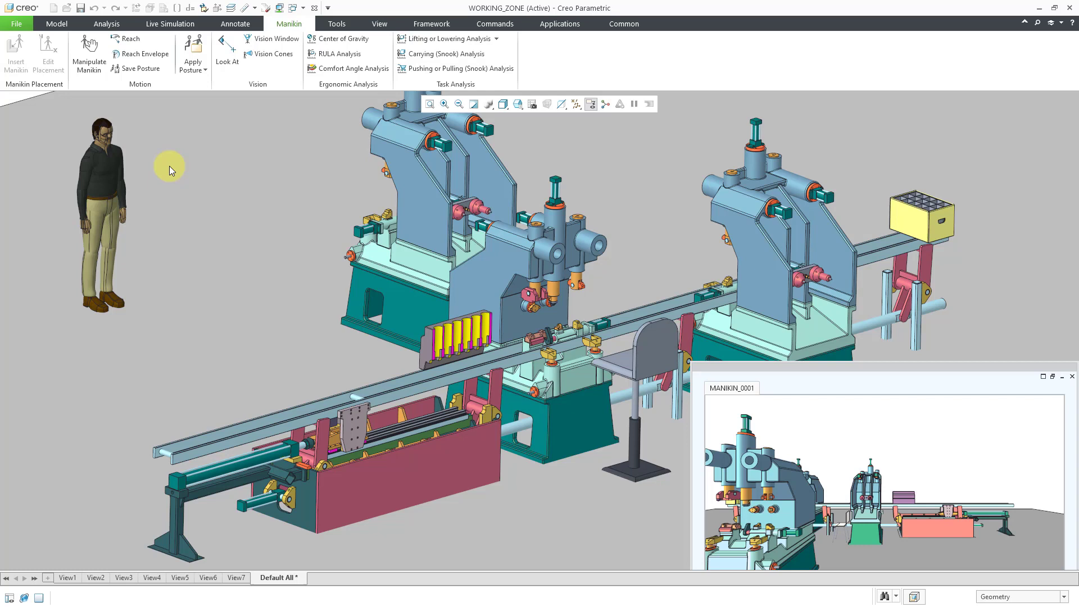
{"action": "mouse_move", "coordinate": [927, 505]}
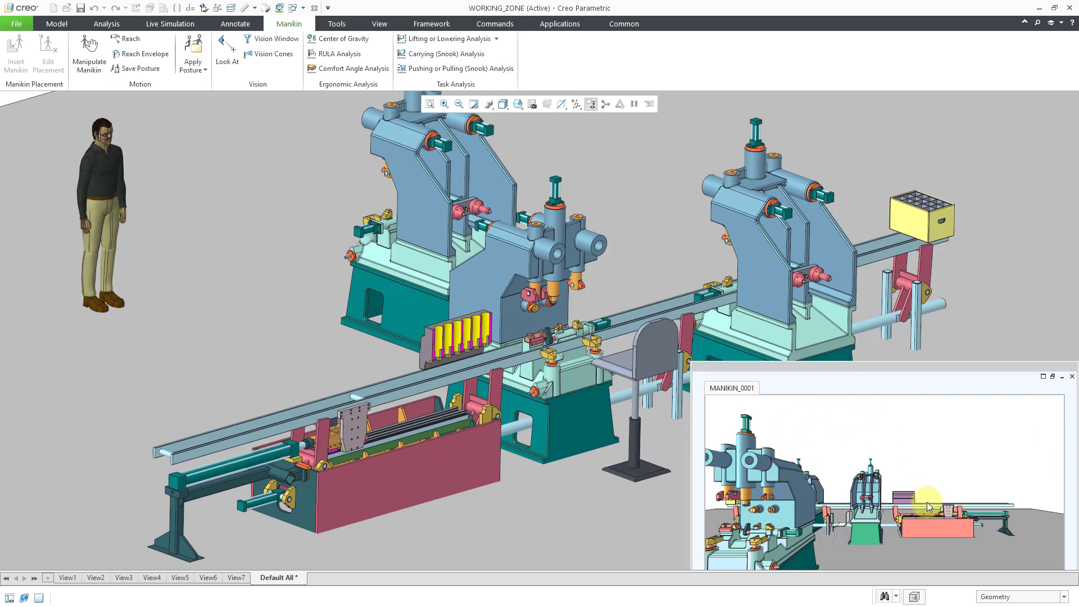
{"action": "mouse_move", "coordinate": [848, 429]}
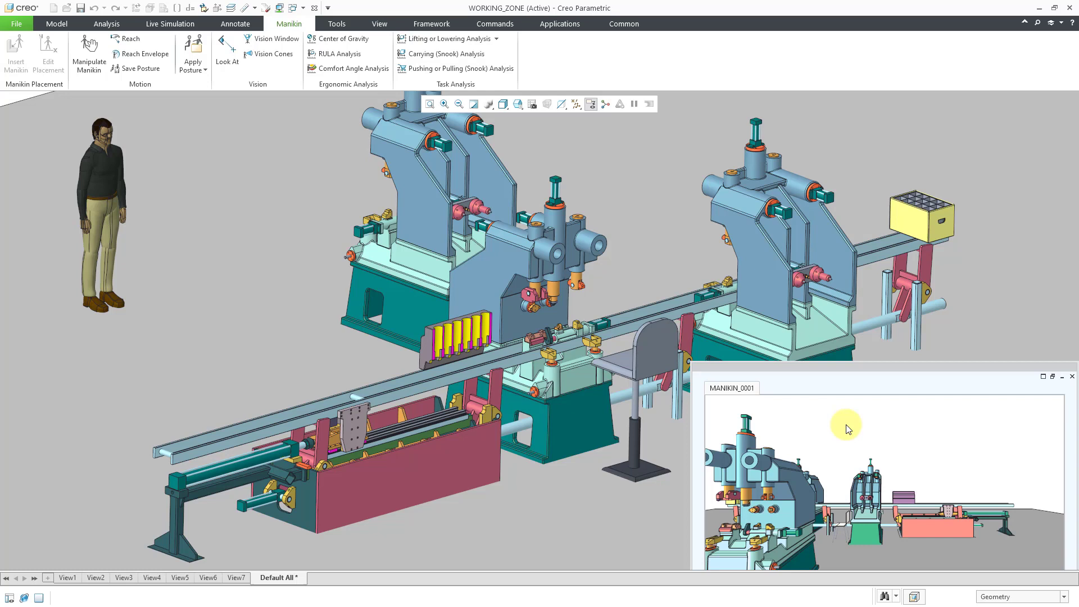
{"action": "mouse_move", "coordinate": [807, 415]}
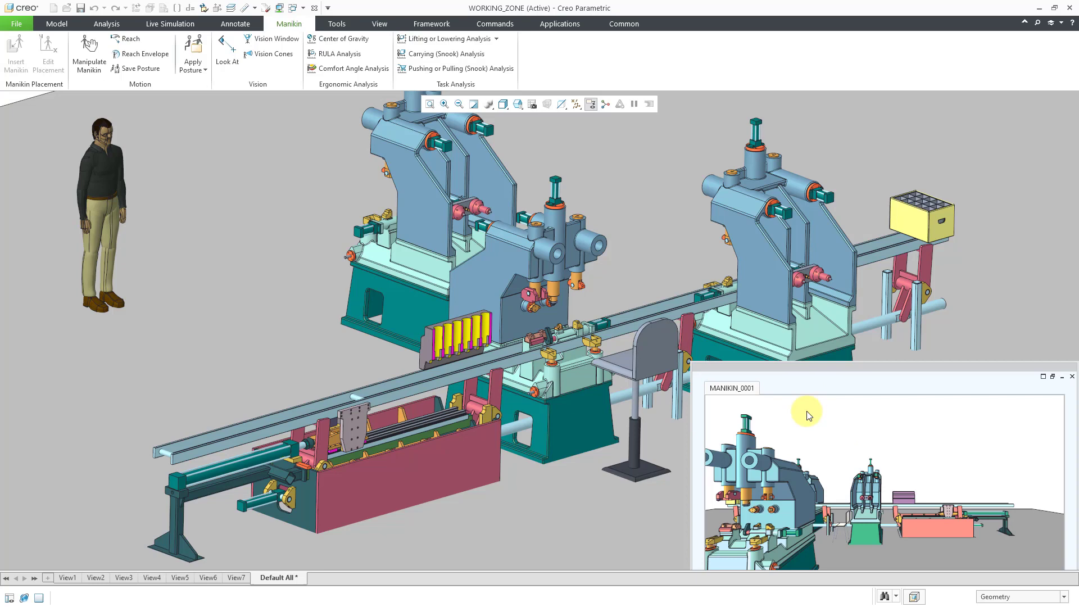
Use Look At to aim the manikin's gaze at the tall machine, then the pink feeding unit
{"action": "left_click", "coordinate": [227, 51]}
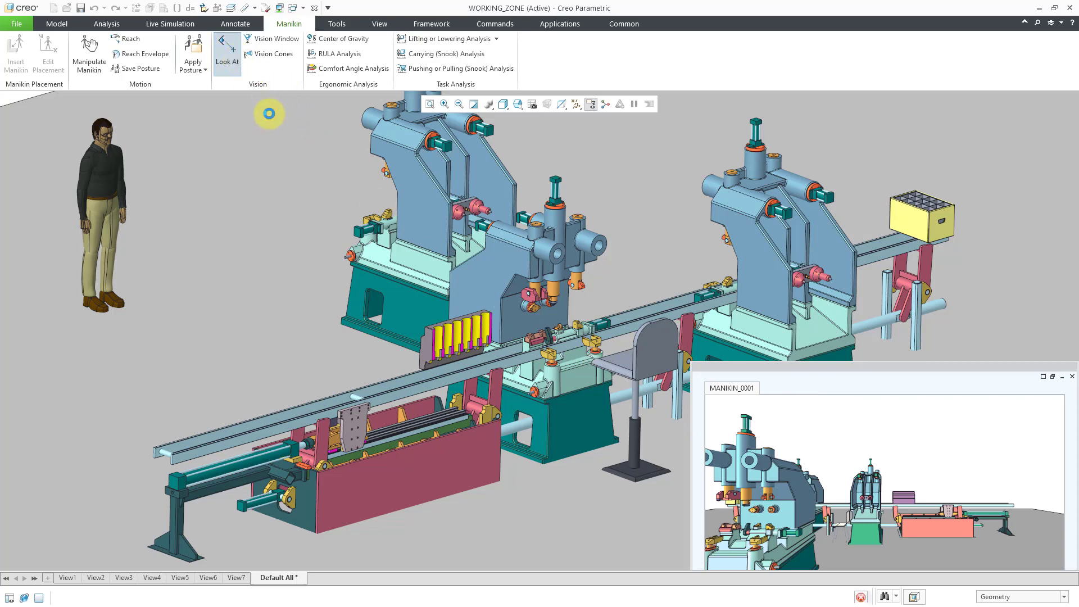
{"action": "left_click", "coordinate": [226, 54]}
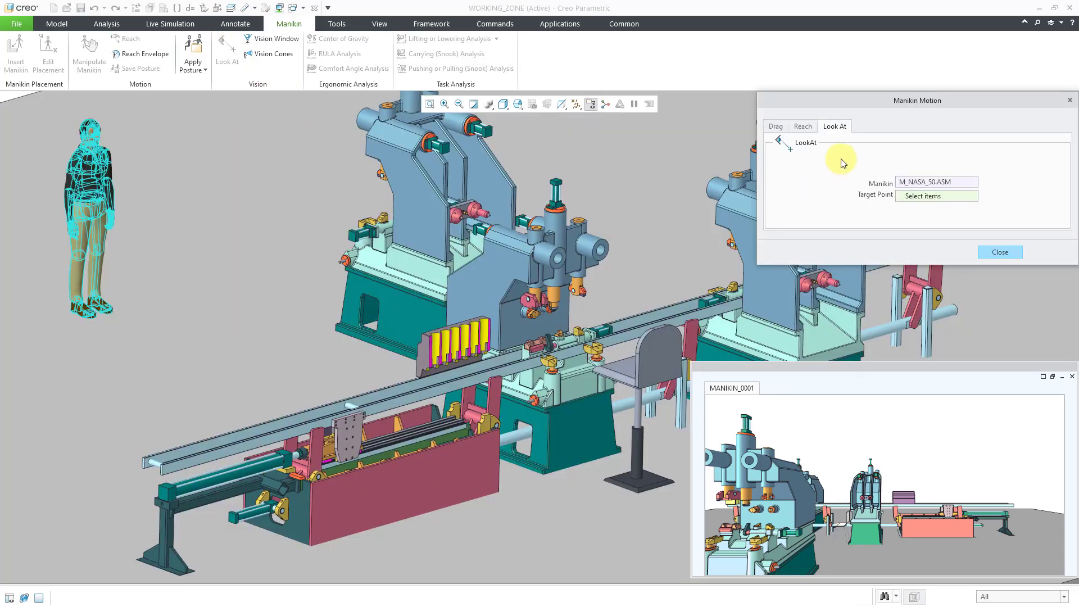
{"action": "mouse_move", "coordinate": [833, 146]}
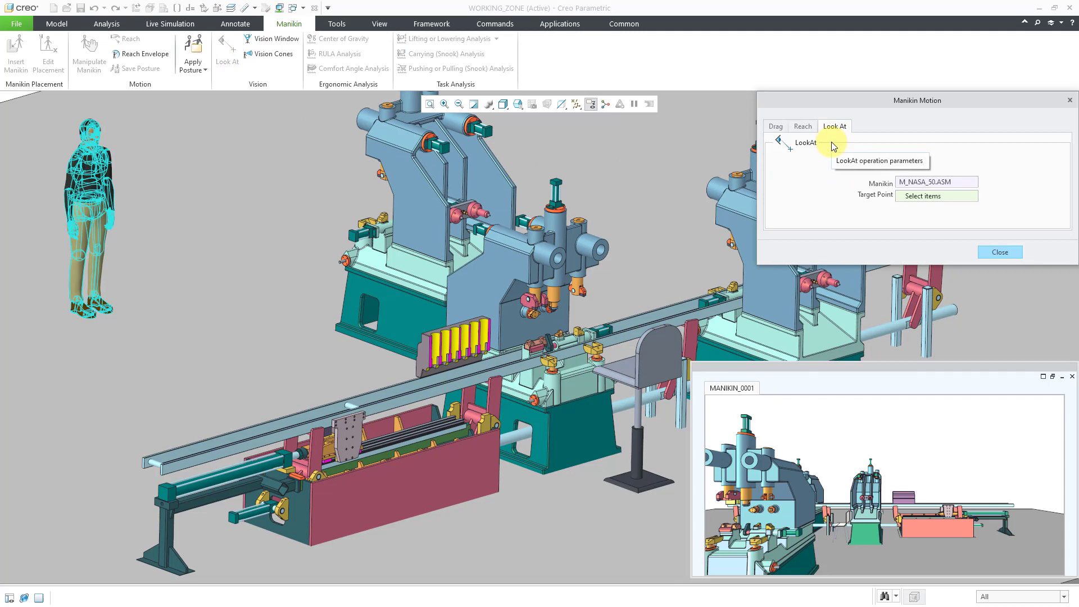
{"action": "mouse_move", "coordinate": [913, 209]}
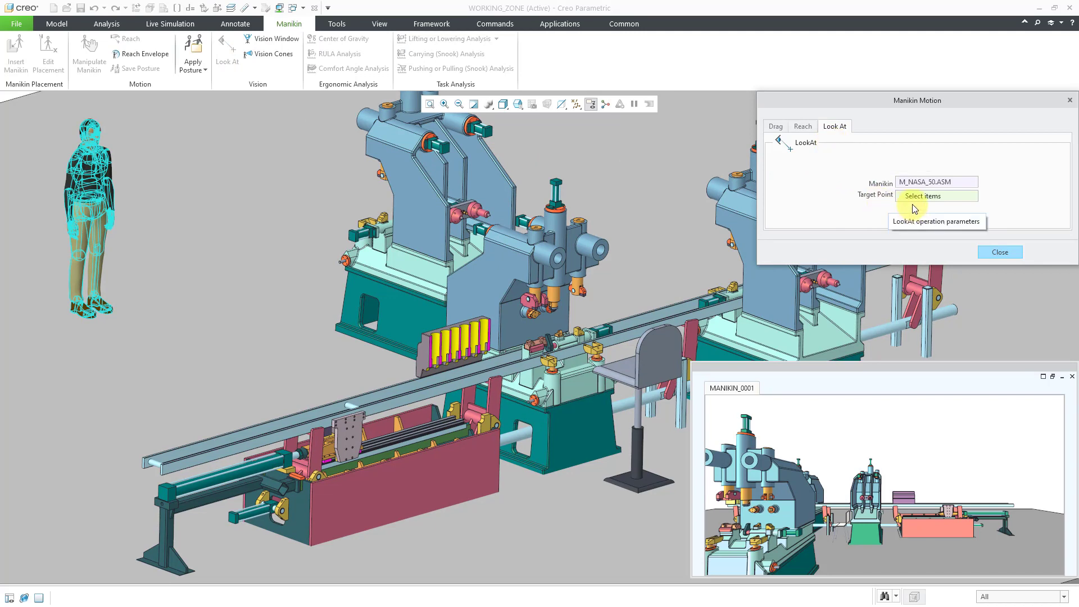
{"action": "mouse_move", "coordinate": [367, 157]}
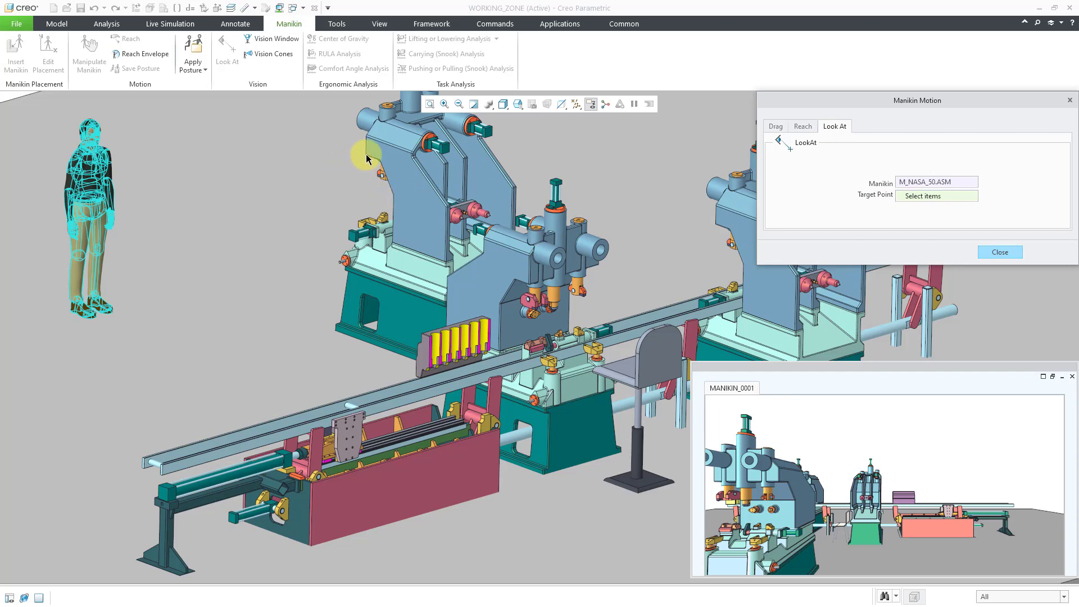
{"action": "left_click", "coordinate": [371, 162]}
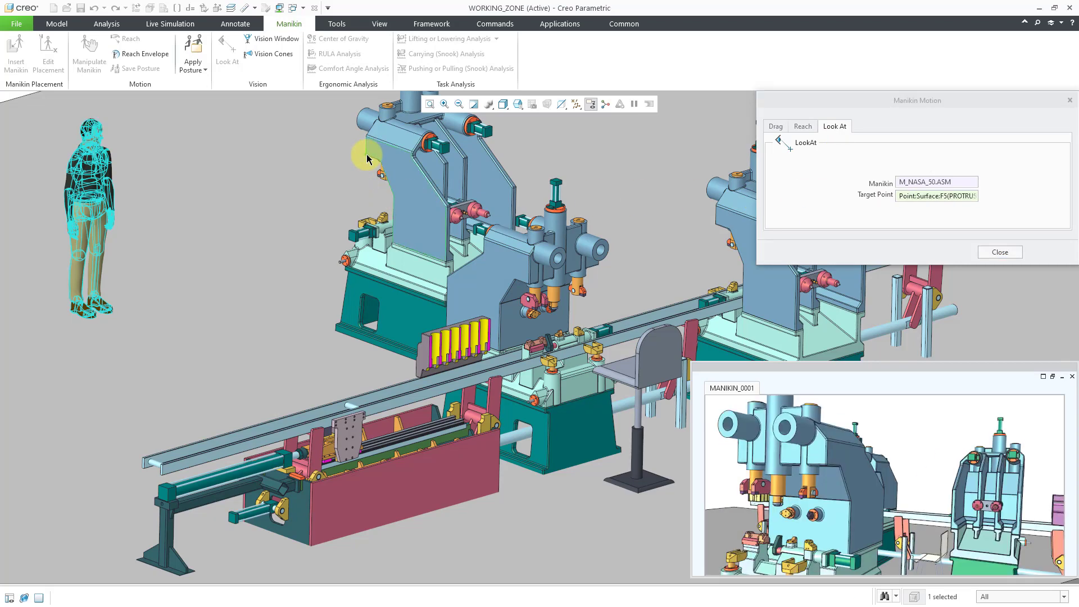
{"action": "mouse_move", "coordinate": [906, 472]}
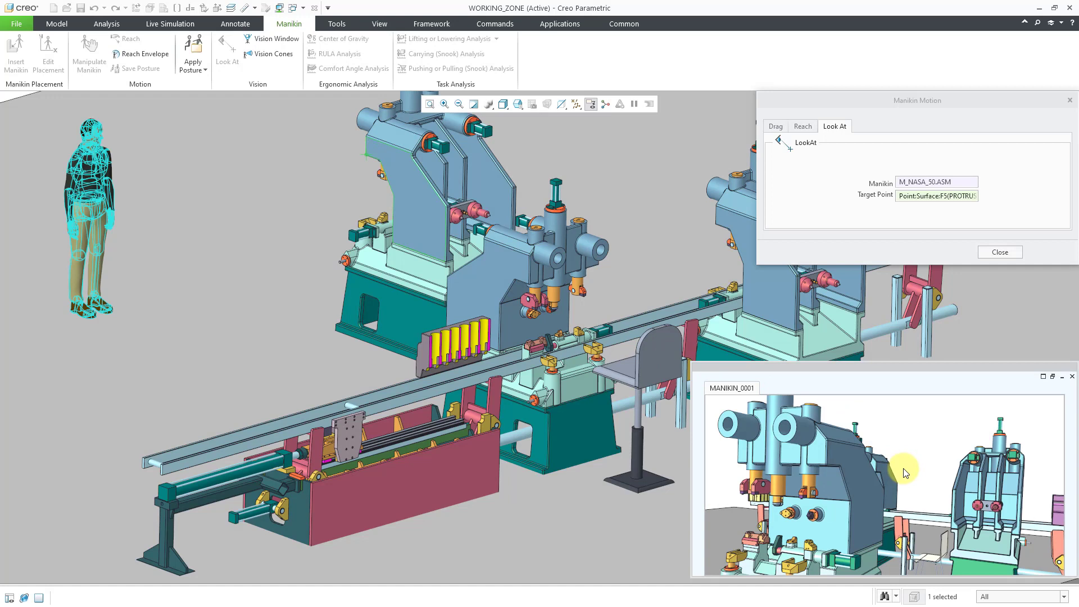
{"action": "mouse_move", "coordinate": [916, 467]}
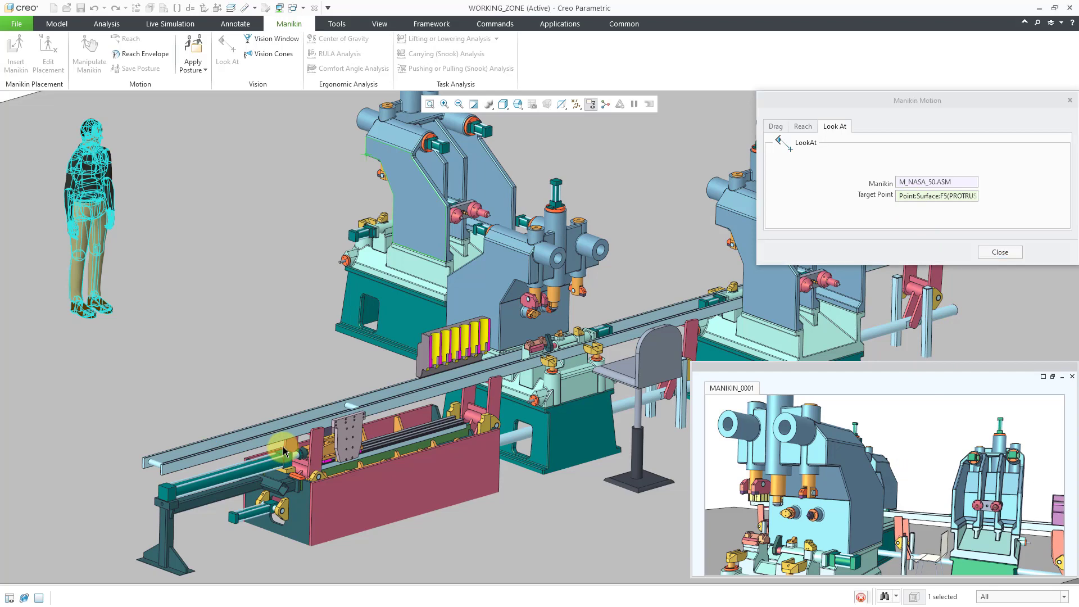
{"action": "left_click", "coordinate": [420, 441]}
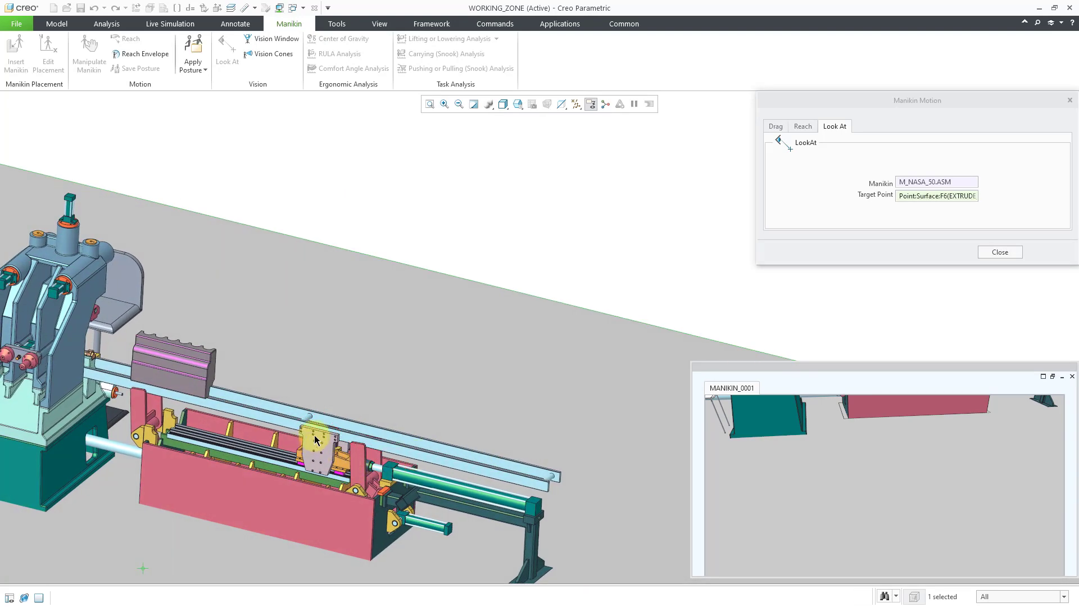
{"action": "left_click", "coordinate": [316, 440]}
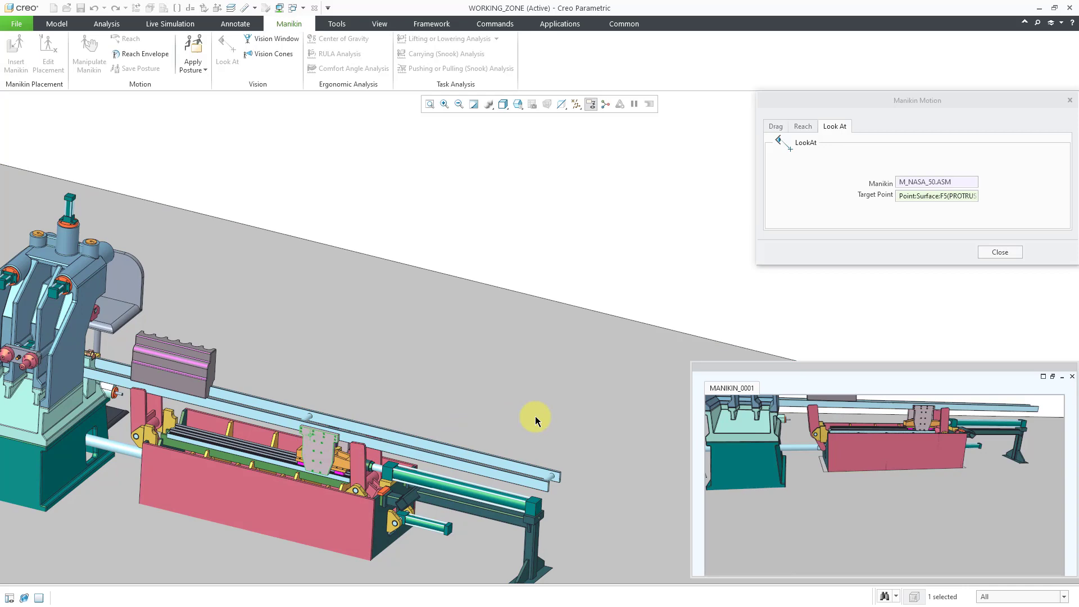
{"action": "mouse_move", "coordinate": [644, 437]}
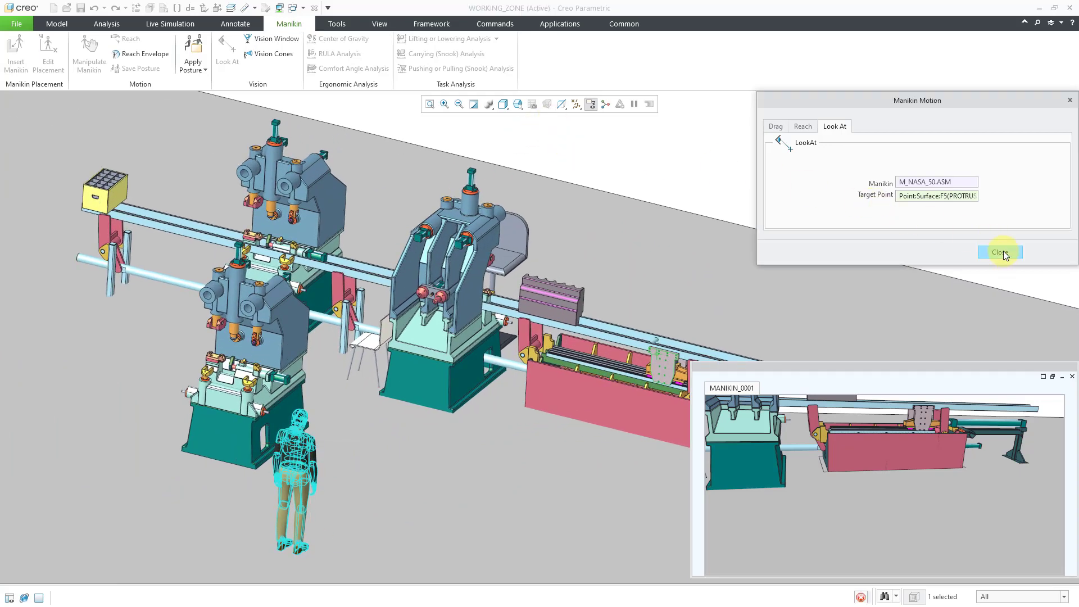
{"action": "left_click", "coordinate": [998, 252]}
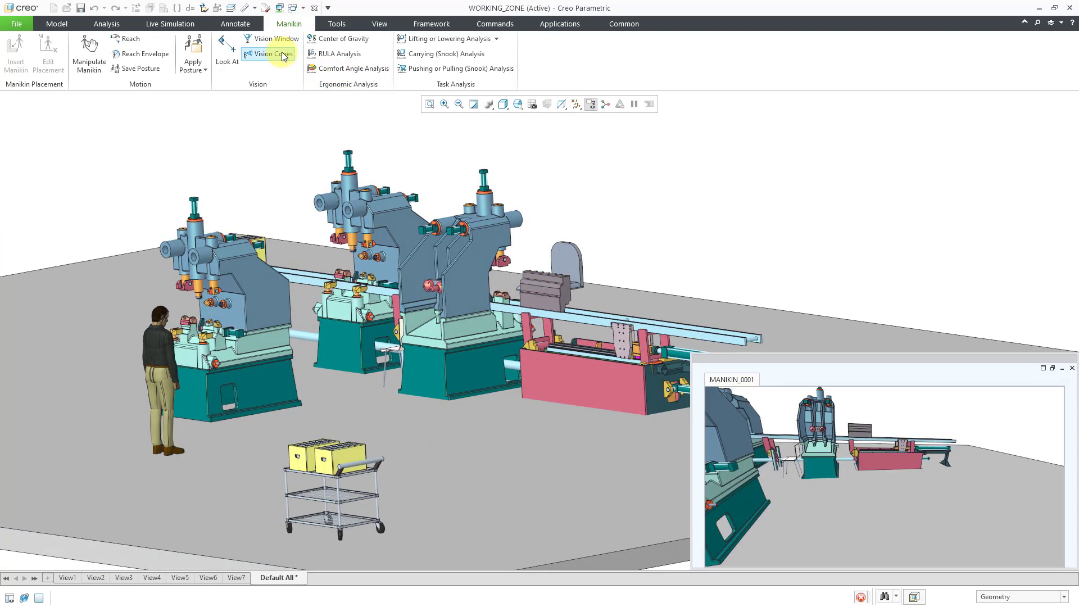
Show the manikin's vision cones and retarget its gaze to the middle machining station
{"action": "left_click", "coordinate": [273, 55]}
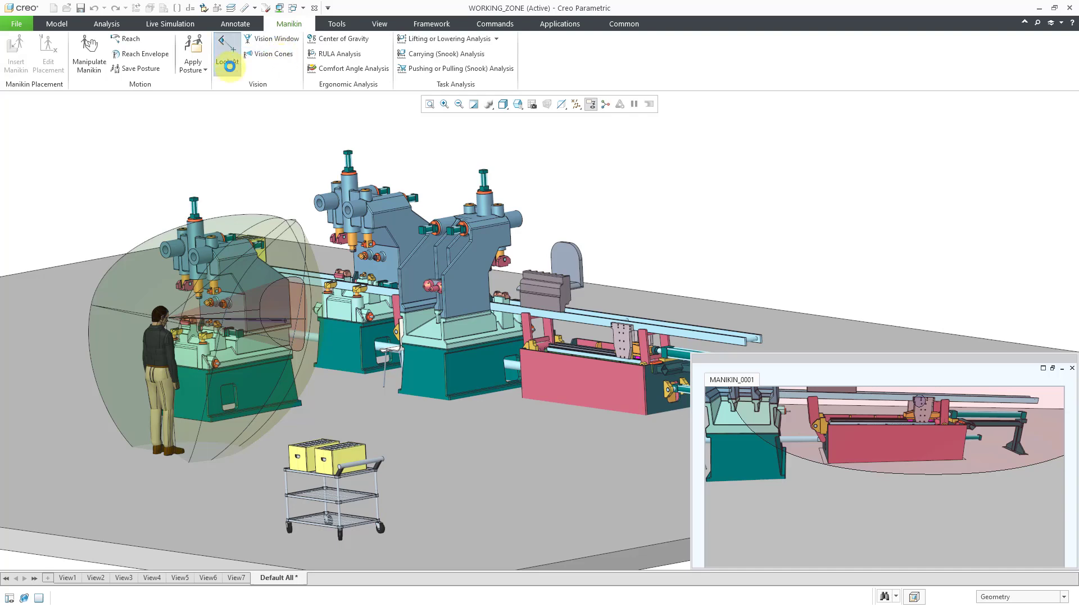
{"action": "left_click", "coordinate": [226, 62]}
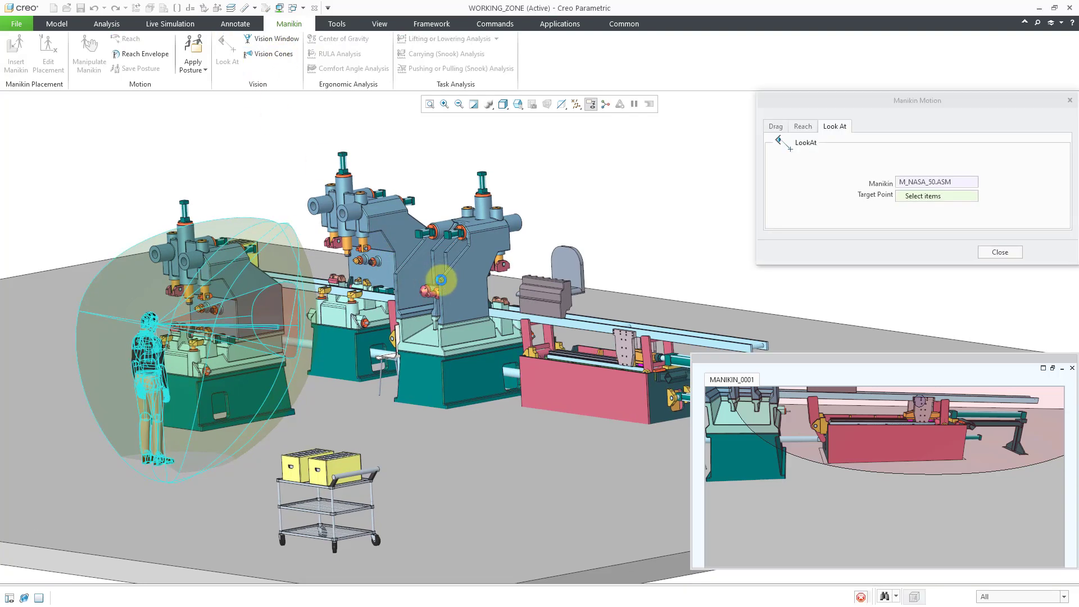
{"action": "left_click", "coordinate": [441, 278]}
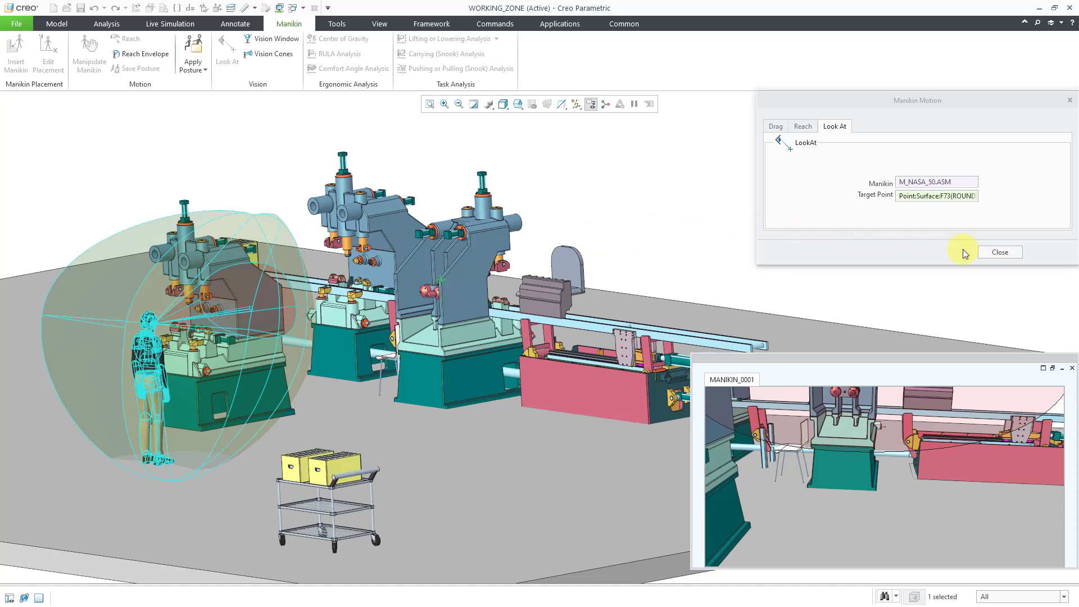
{"action": "mouse_move", "coordinate": [999, 254]}
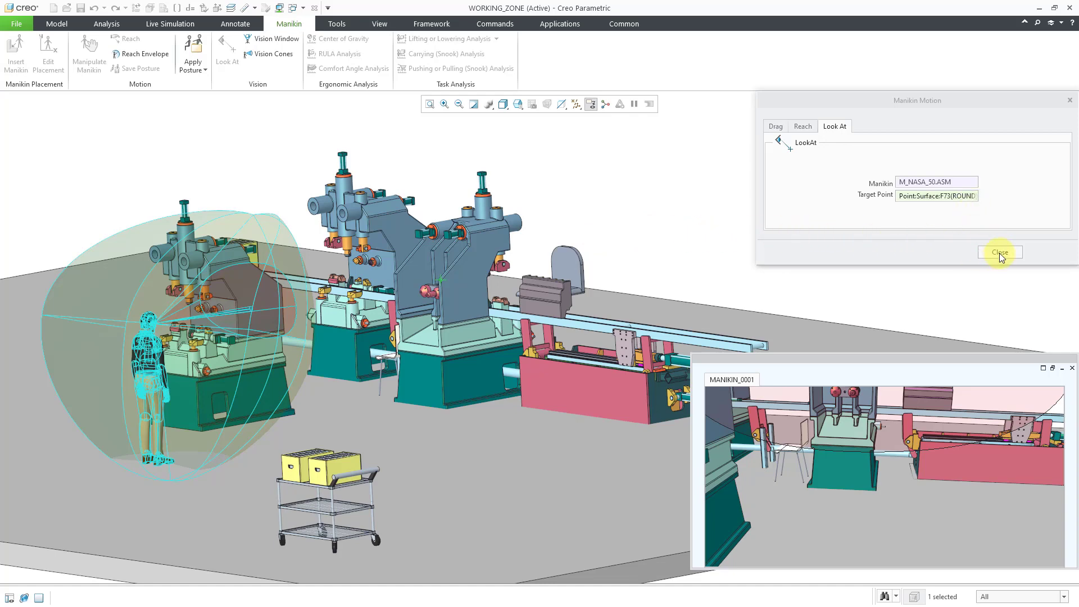
{"action": "left_click", "coordinate": [999, 252]}
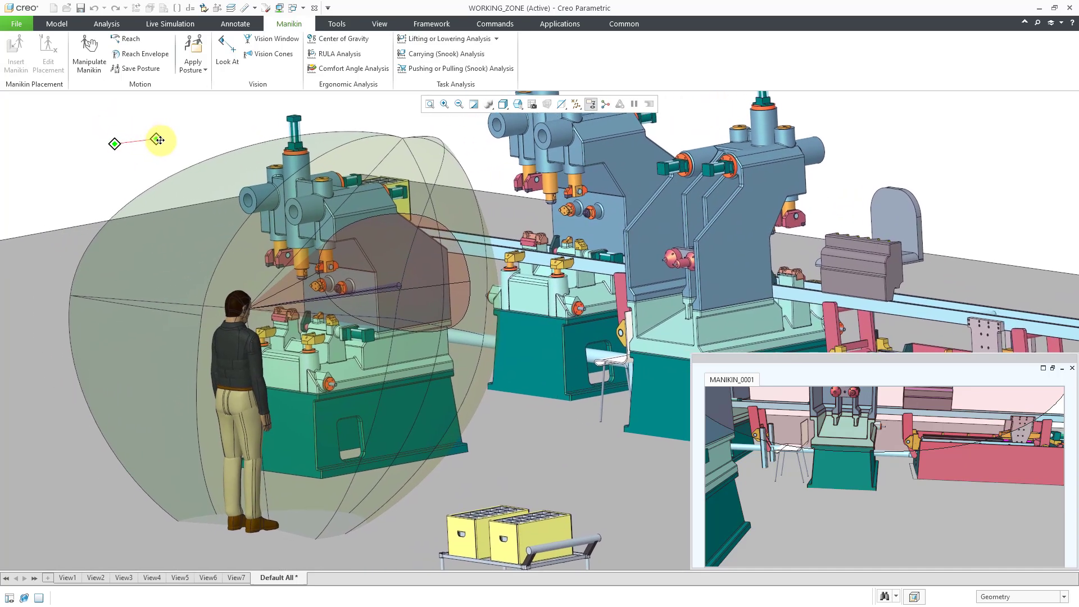
{"action": "left_click_drag", "start_coordinate": [159, 141], "coordinate": [116, 131]}
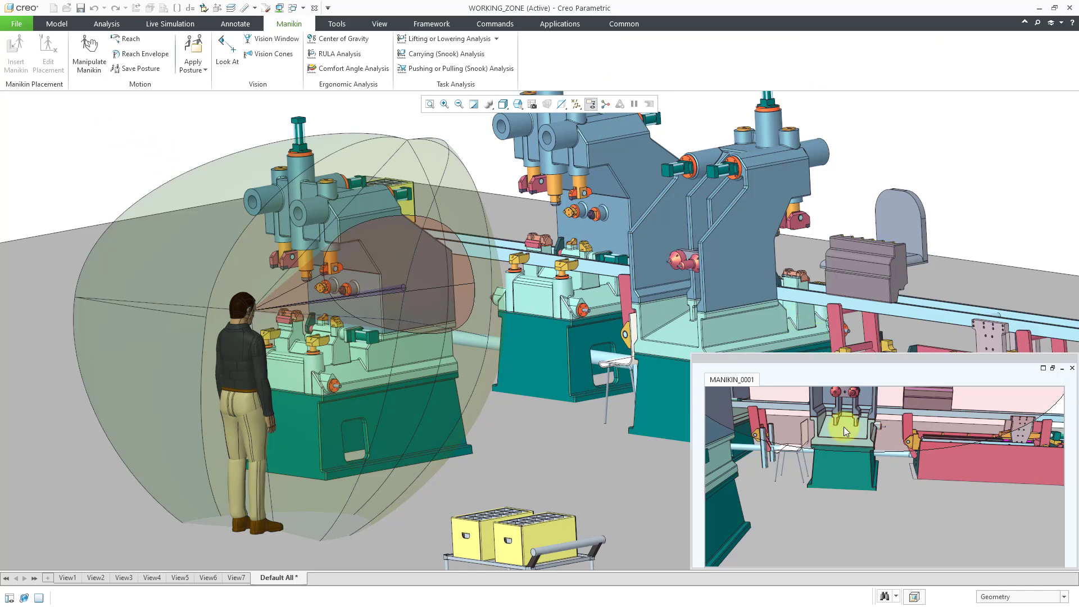
{"action": "mouse_move", "coordinate": [902, 446]}
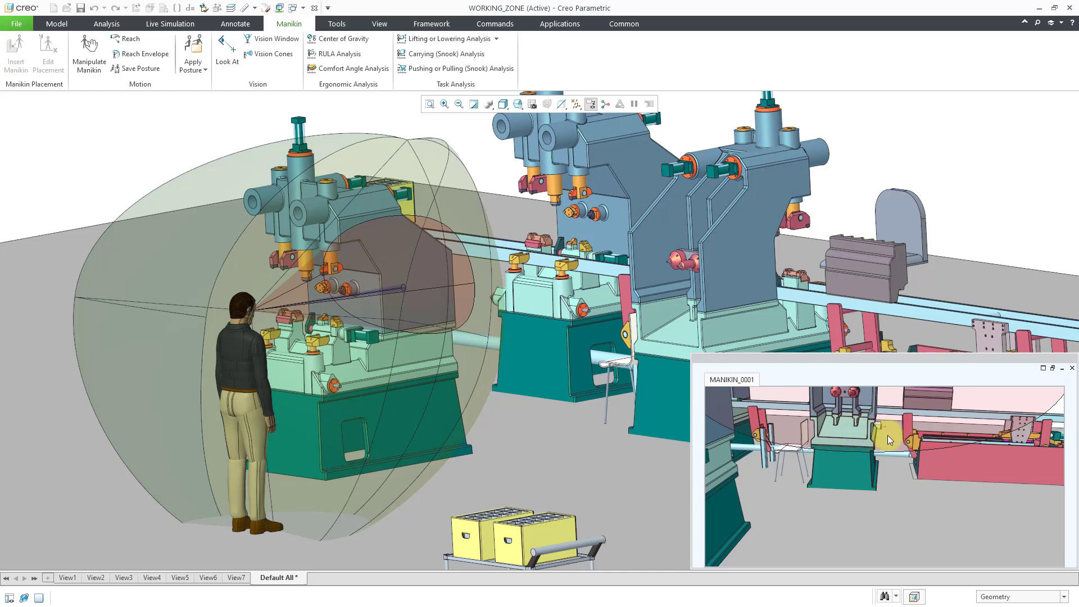
{"action": "mouse_move", "coordinate": [887, 465]}
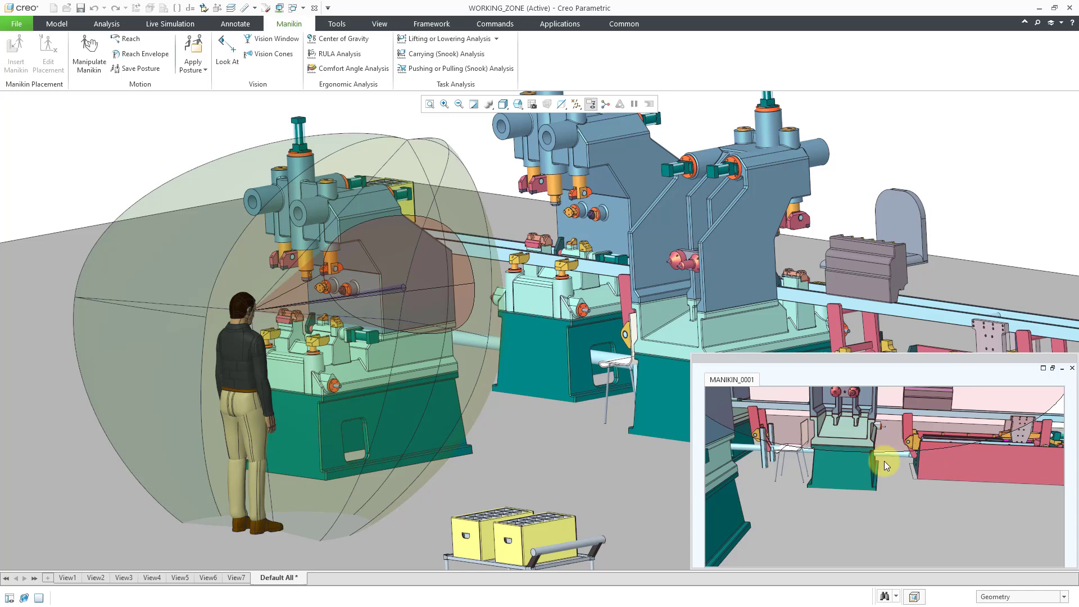
{"action": "mouse_move", "coordinate": [101, 175]}
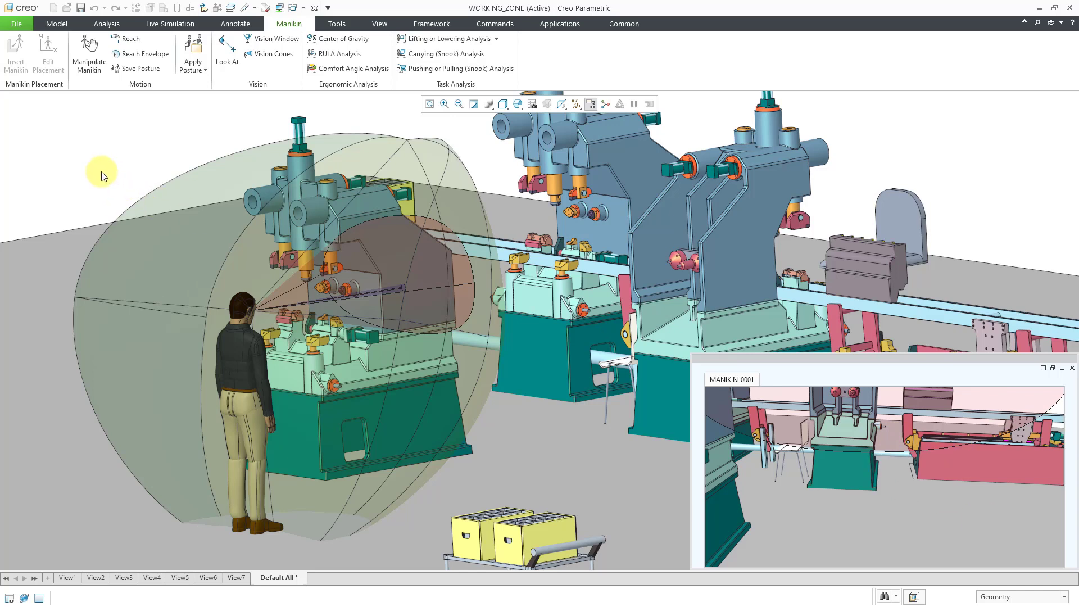